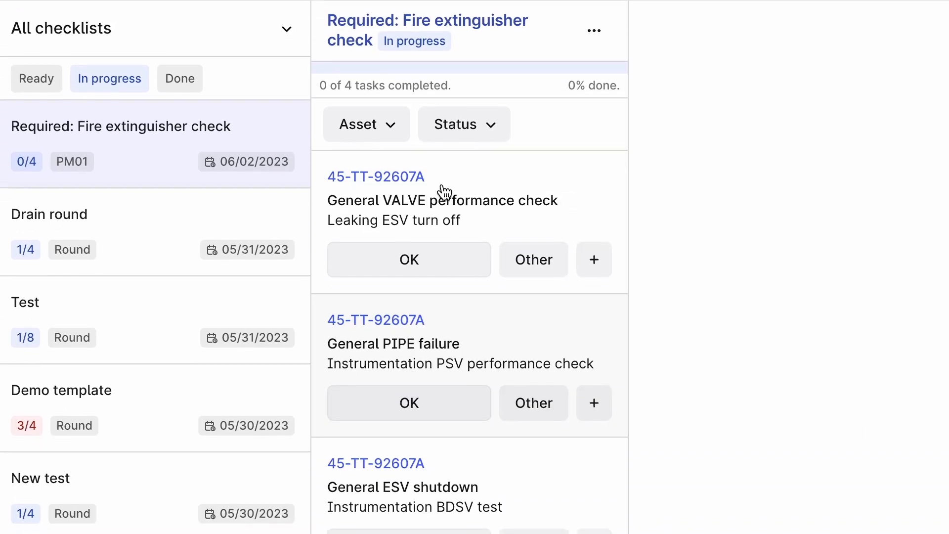
pyautogui.scroll(-3)
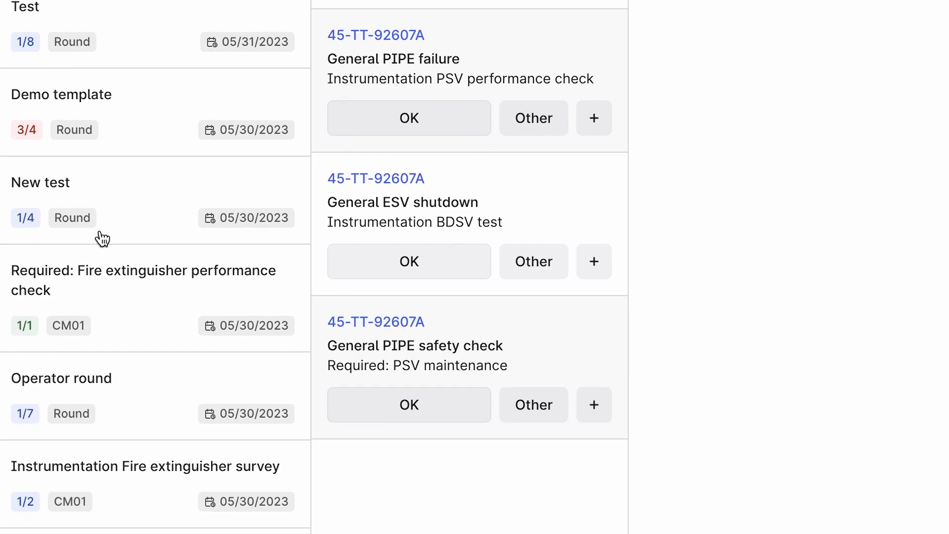